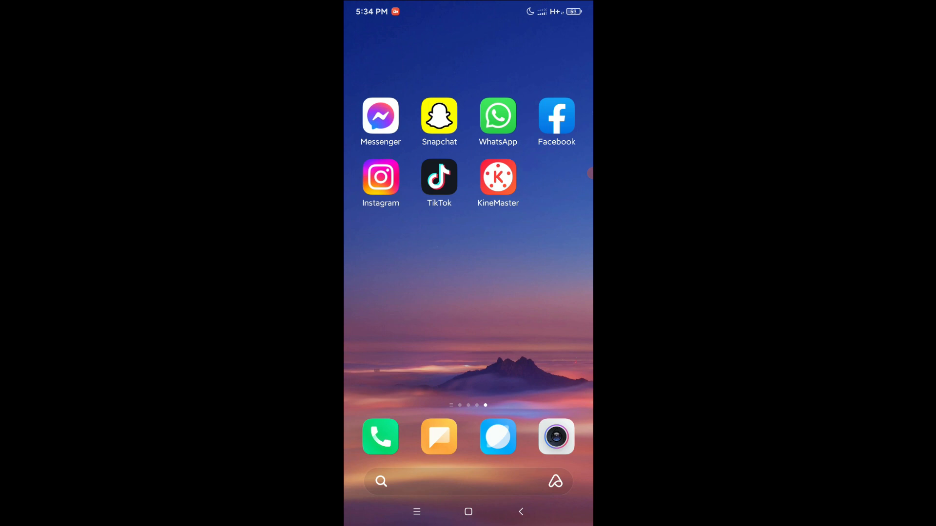
# Swipe the home screen to the main page holding the Settings icon.
pyautogui.hscroll(3)
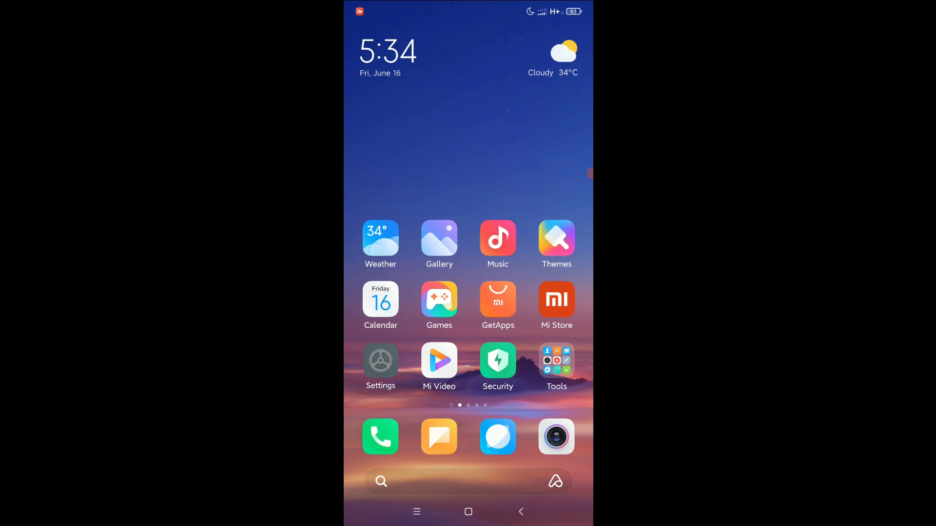
# Launch Settings and scroll down toward Apps to reach Dual apps.
pyautogui.click(380, 361)
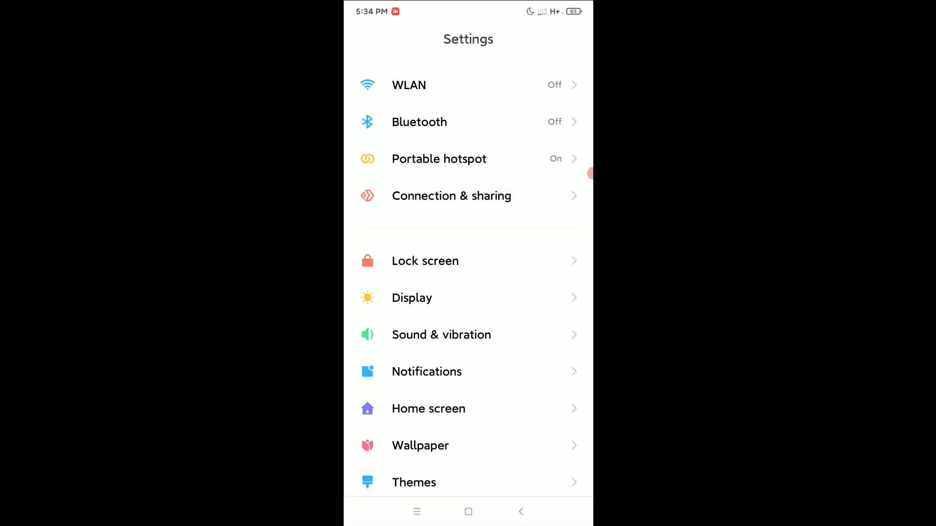
pyautogui.scroll(-3)
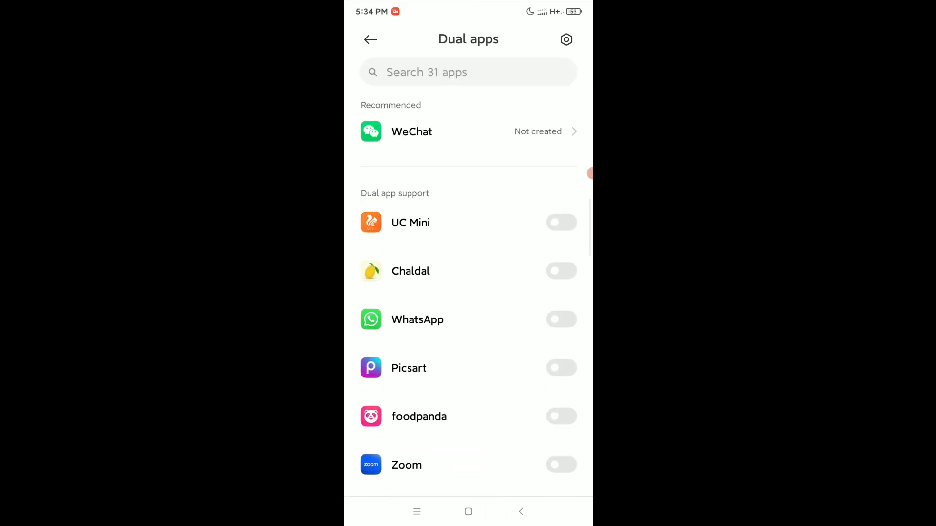
# Turn on the Instagram dual app toggle, then go back to Apps.
pyautogui.scroll(-3)
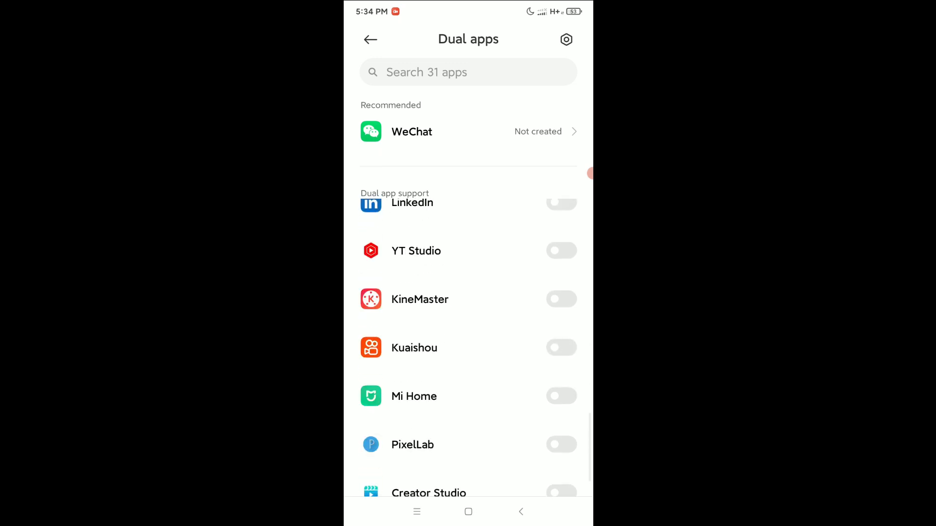
pyautogui.scroll(-3)
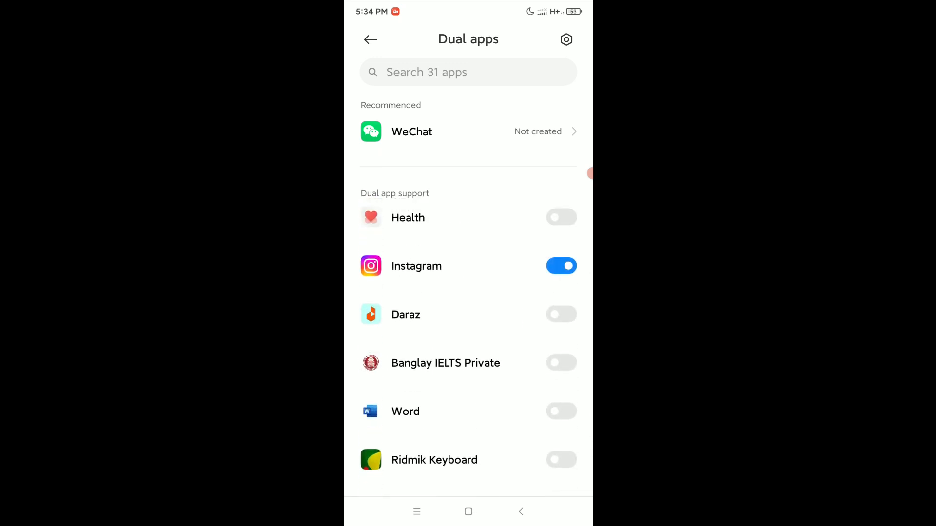
pyautogui.click(560, 266)
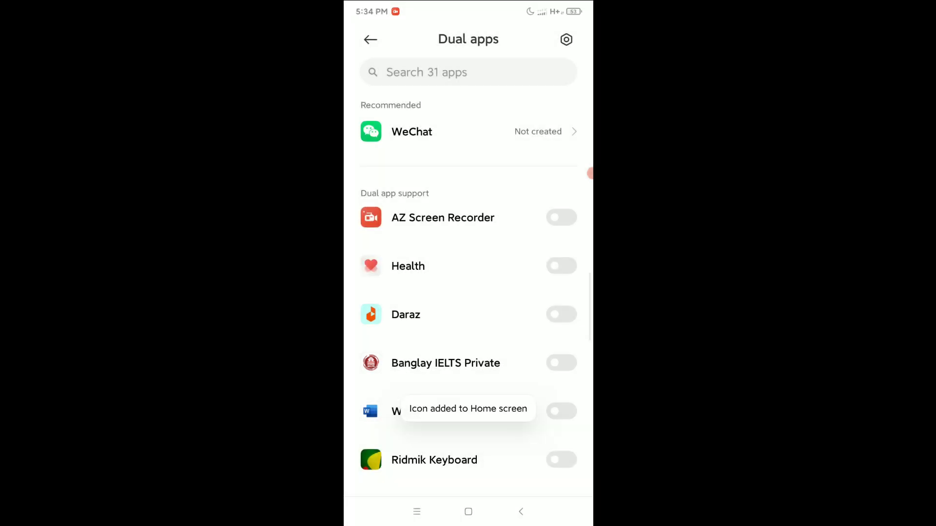
pyautogui.click(370, 40)
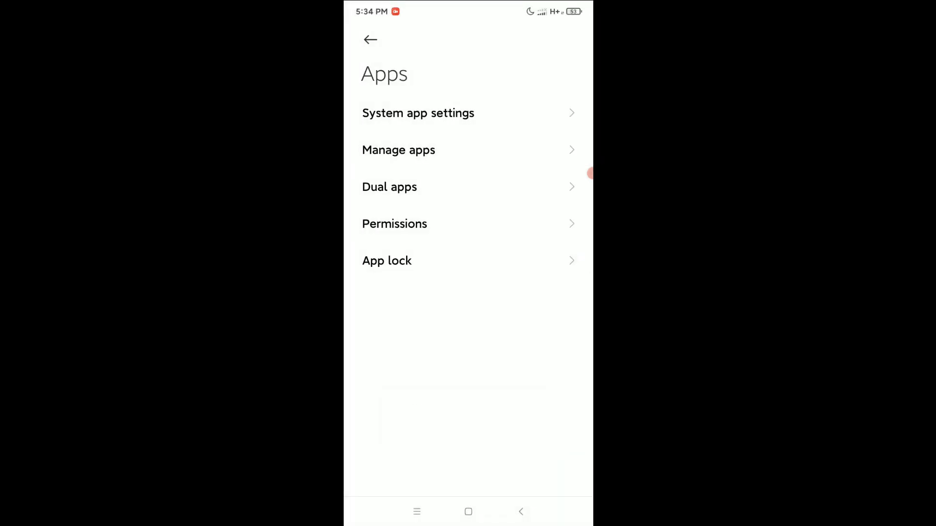